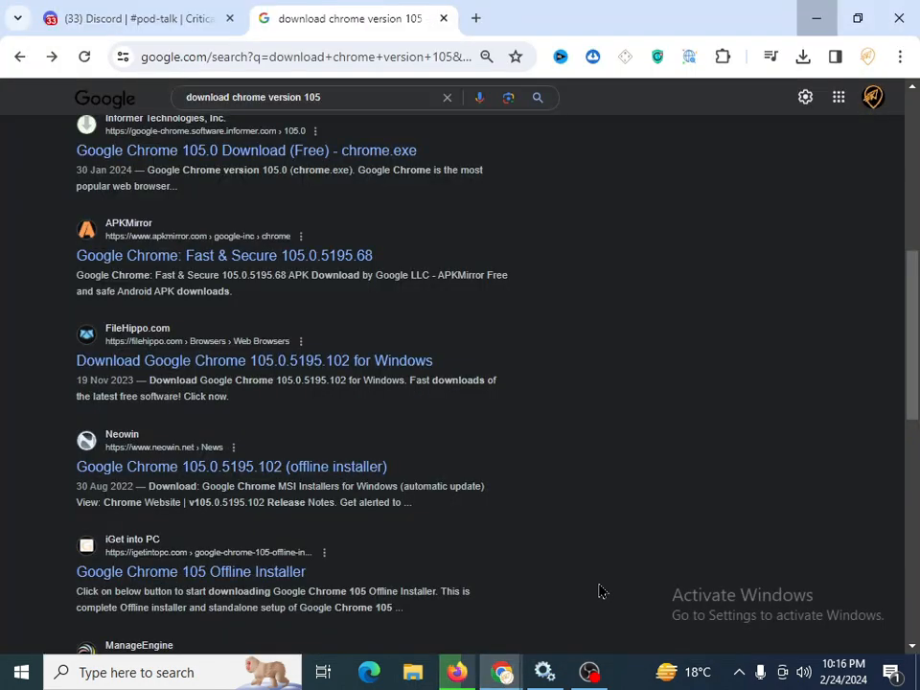
Open the 'Chrome 105 download' search result and choose its 64-bit version download
left_click(306, 97)
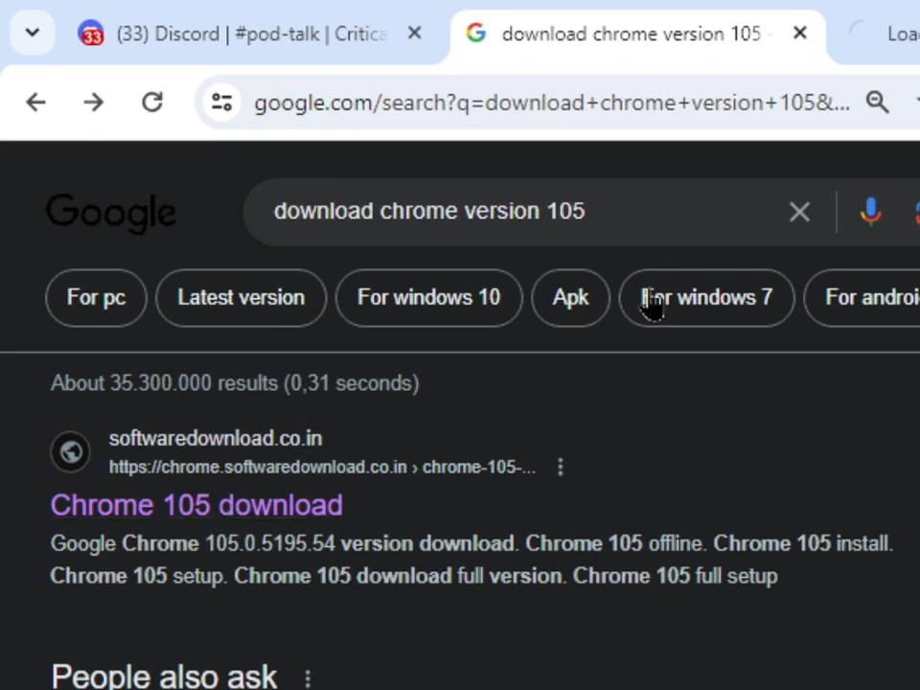
left_click(196, 506)
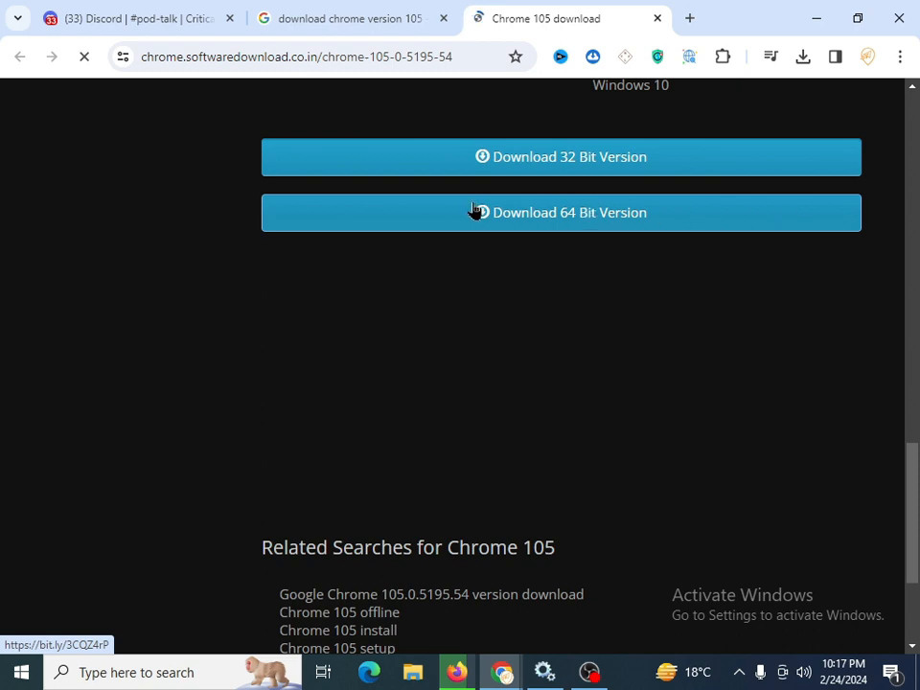
scroll("up", 3)
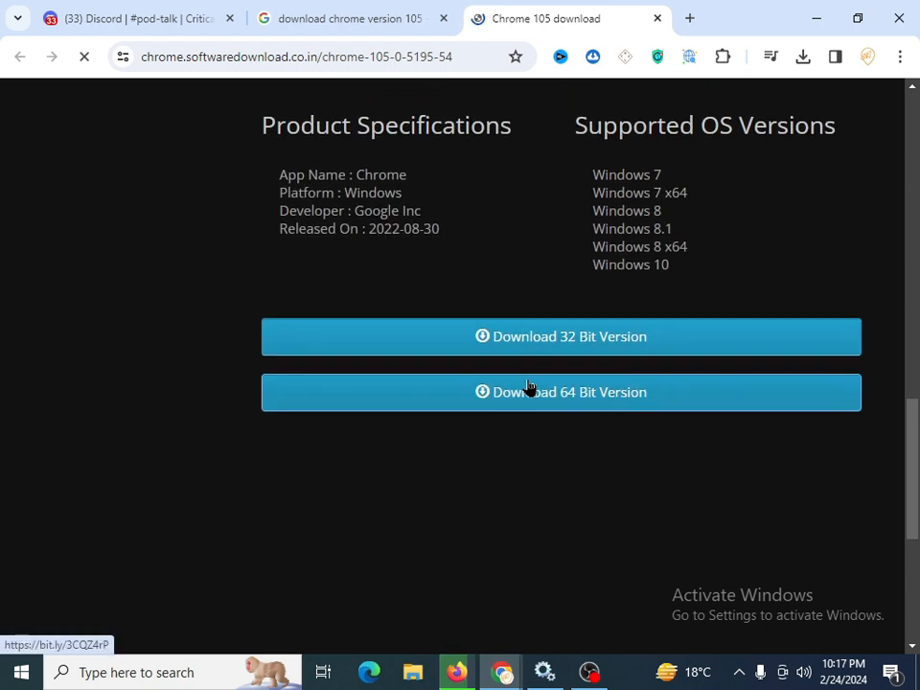
left_click(900, 57)
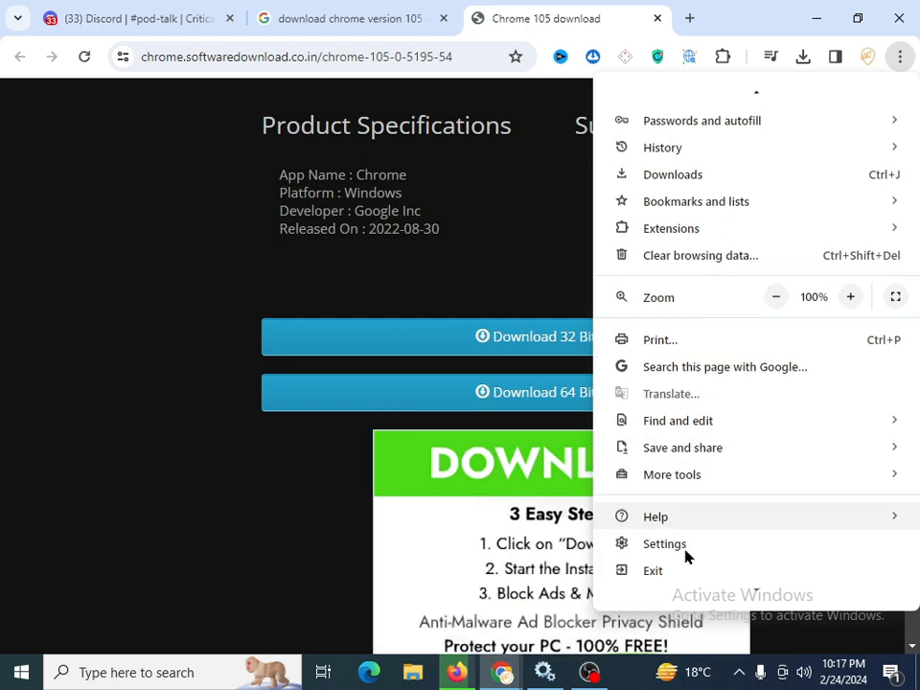
Go to the browser Settings, then the About Chrome page, to see the installed version
left_click(664, 543)
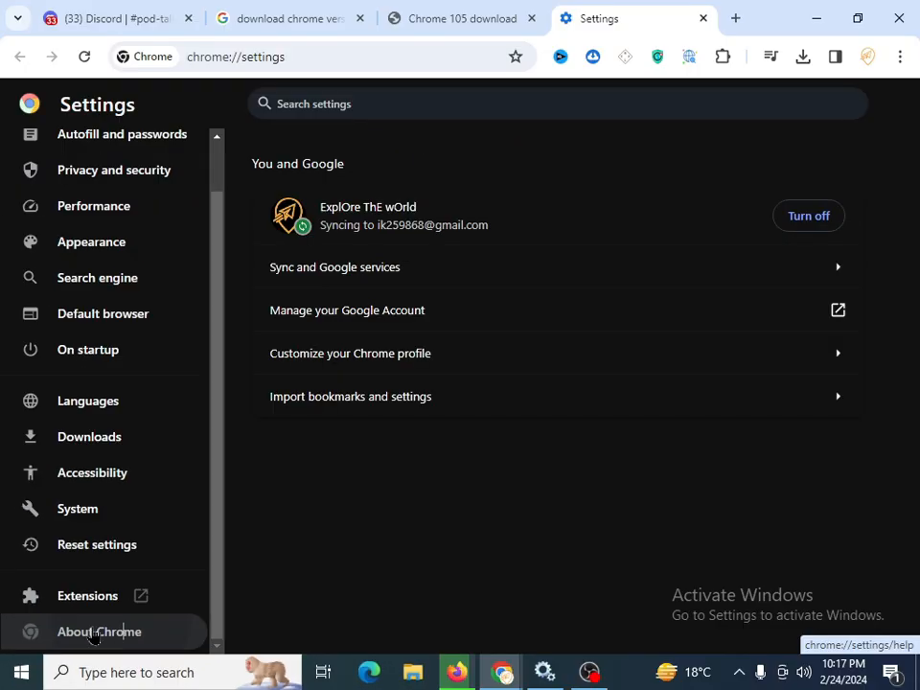
left_click(99, 631)
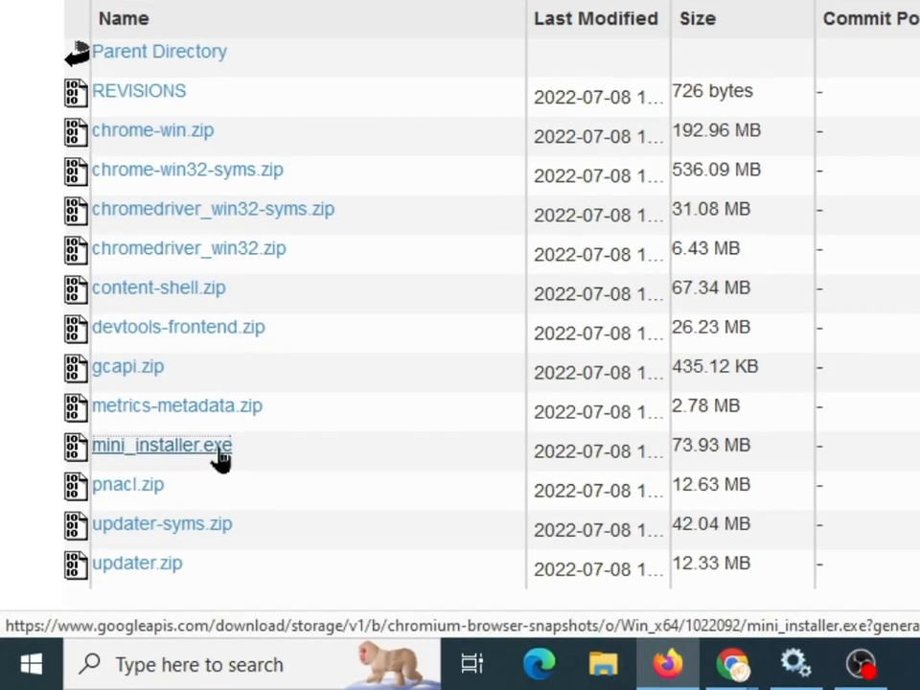
Download mini_installer.exe from the Win_x64 1022092 snapshot, view SmartScreen details, and close the warning unrun
left_click(160, 445)
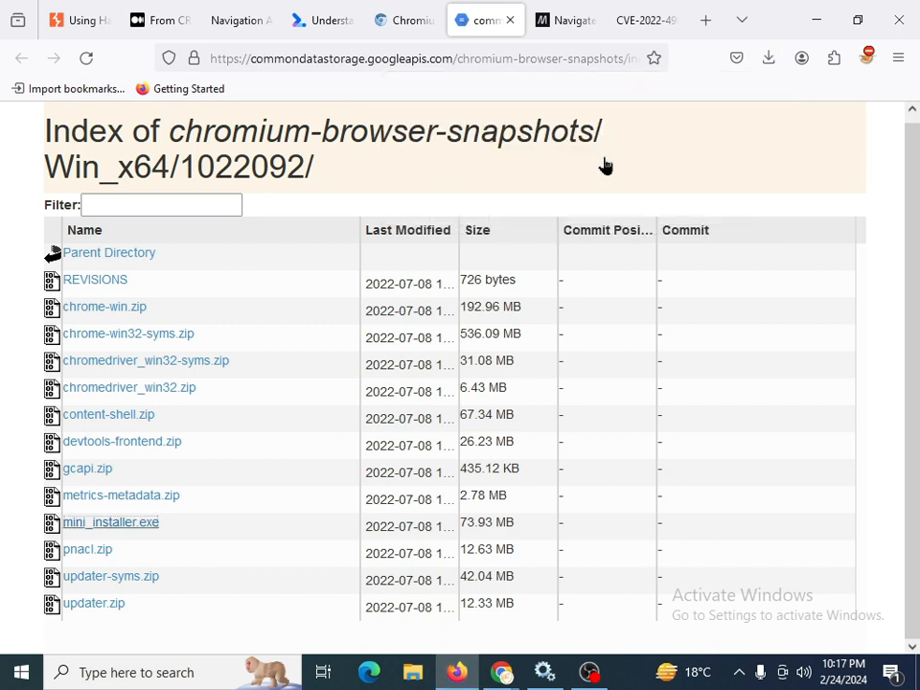
mouse_move(606, 147)
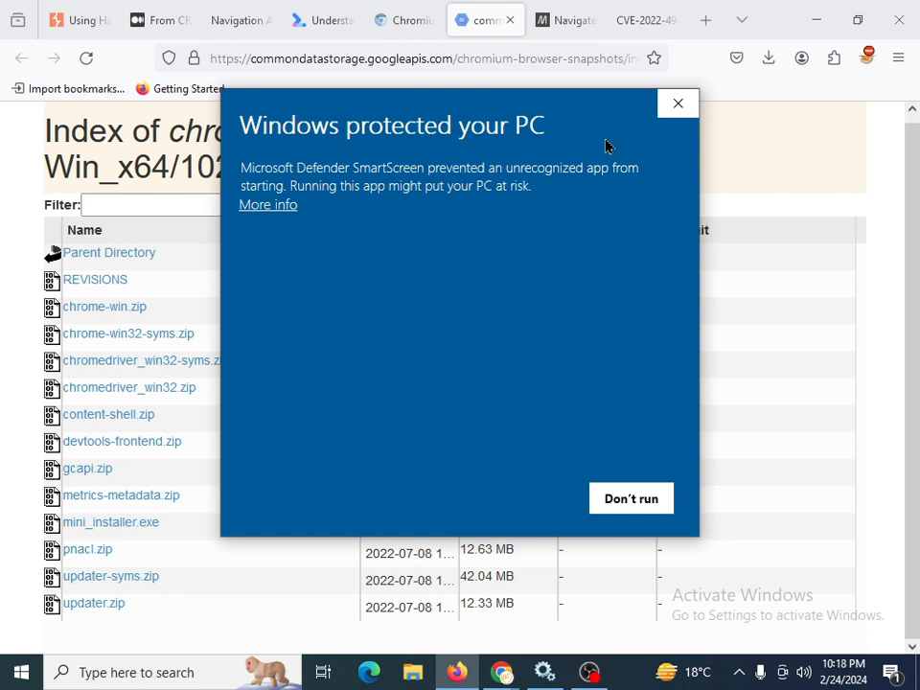
left_click(268, 204)
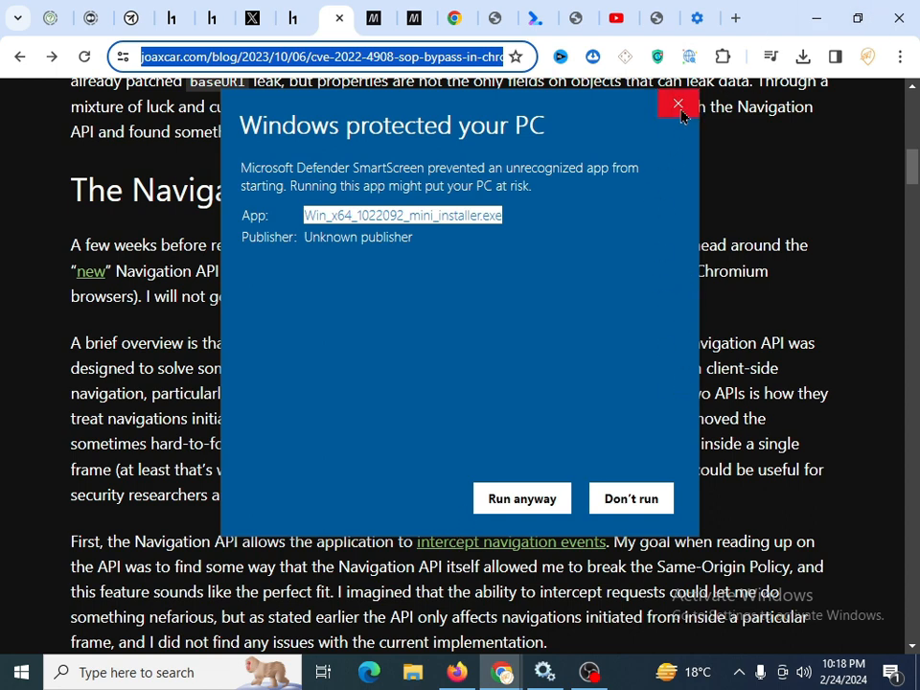
left_click(679, 104)
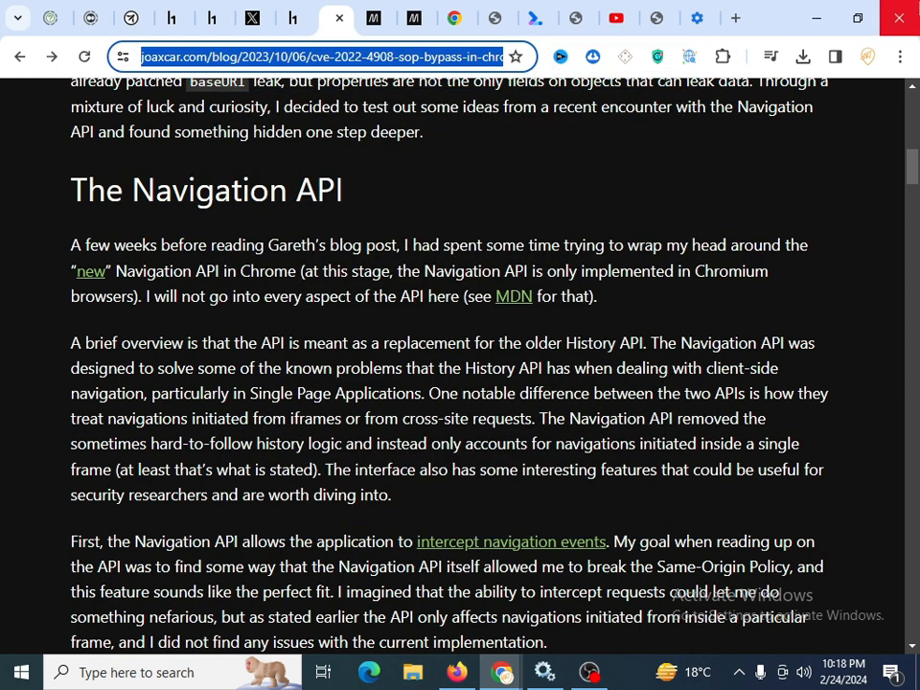
mouse_move(639, 137)
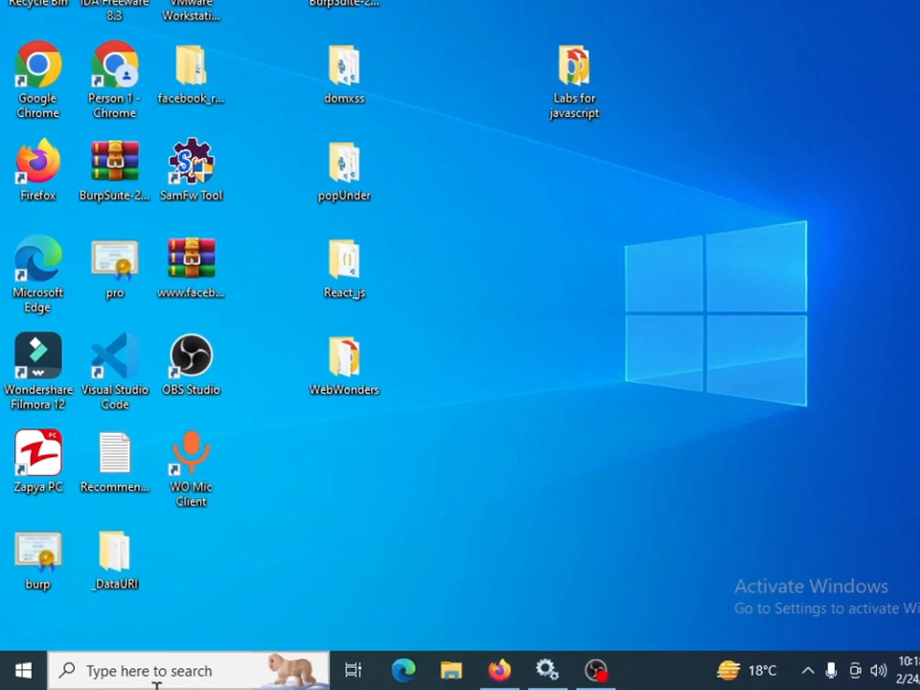
Open Apps & features from Start search and browse the installed apps list
type("aoo")
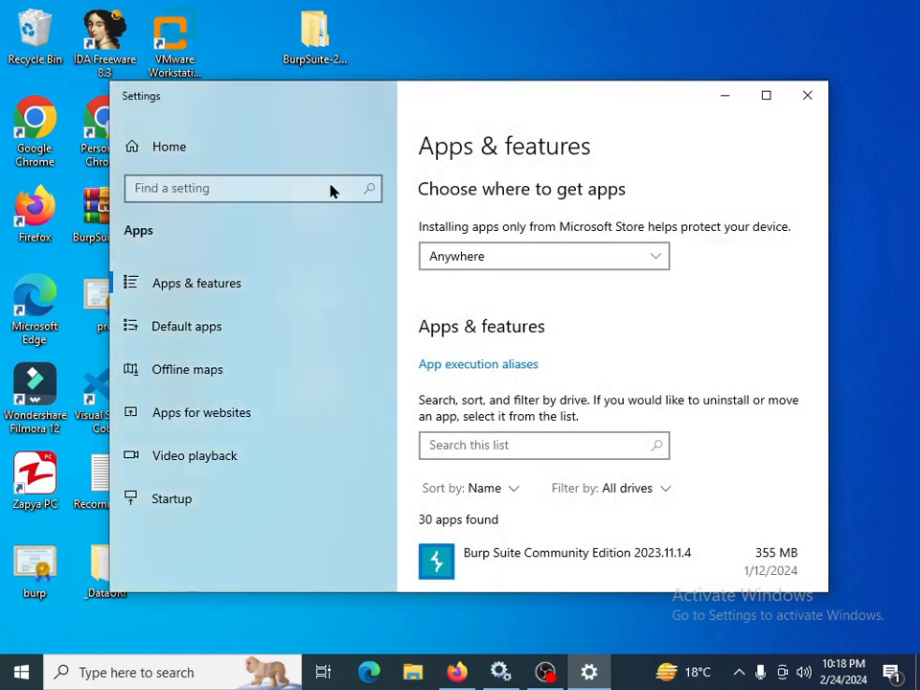
scroll("down", 3)
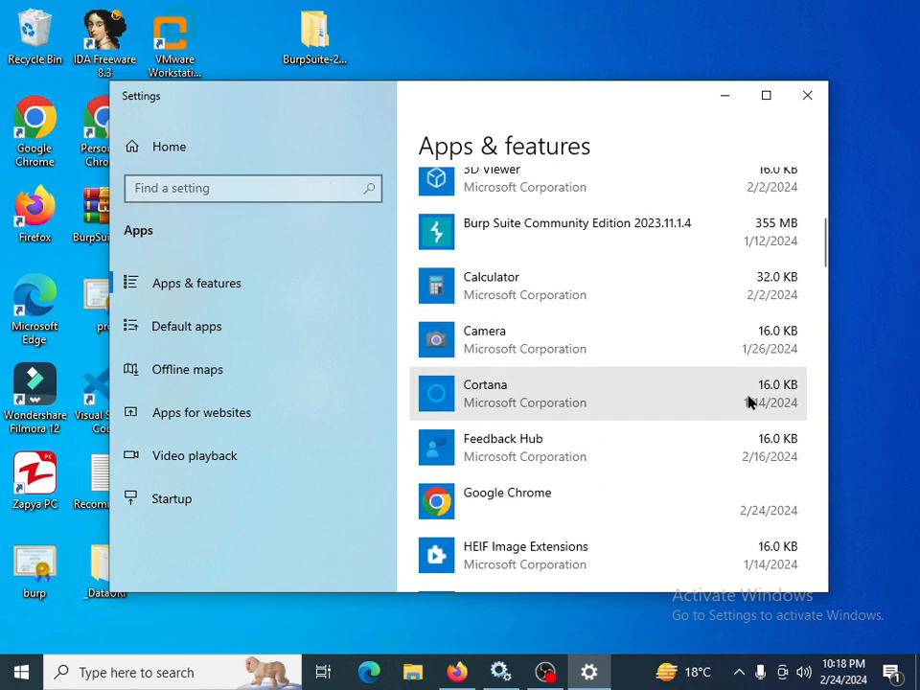
scroll("up", 3)
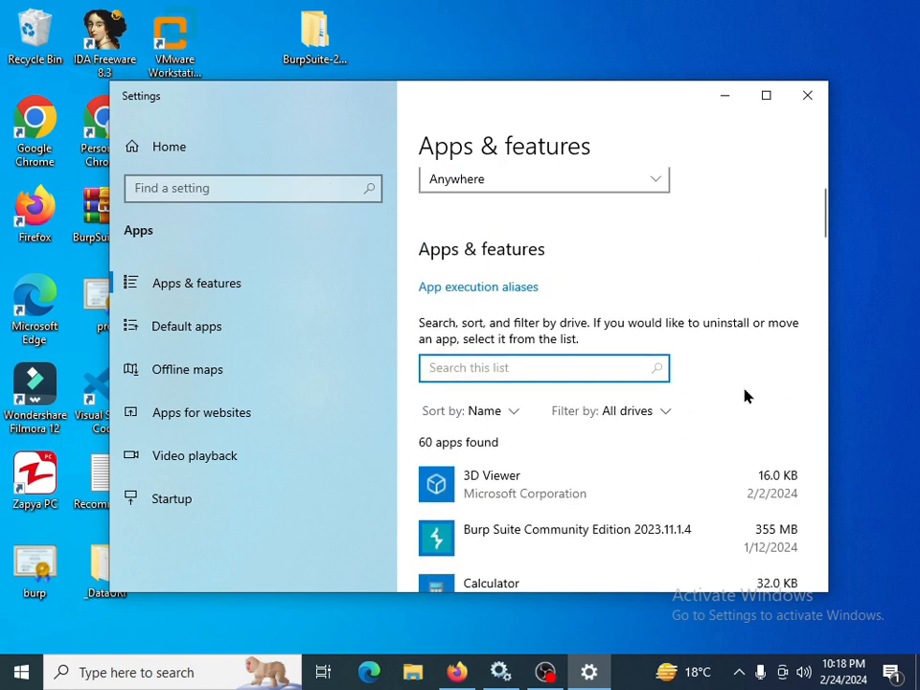
Filter apps by 'goog', try uninstalling Google Chrome, and acknowledge the close-Chrome-windows notice
type("goog")
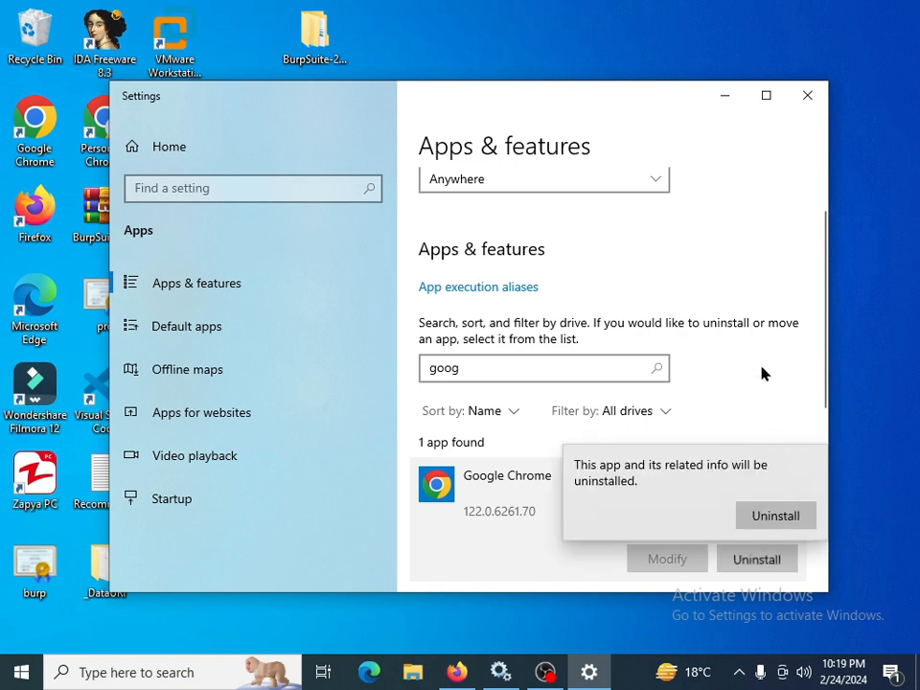
left_click(774, 515)
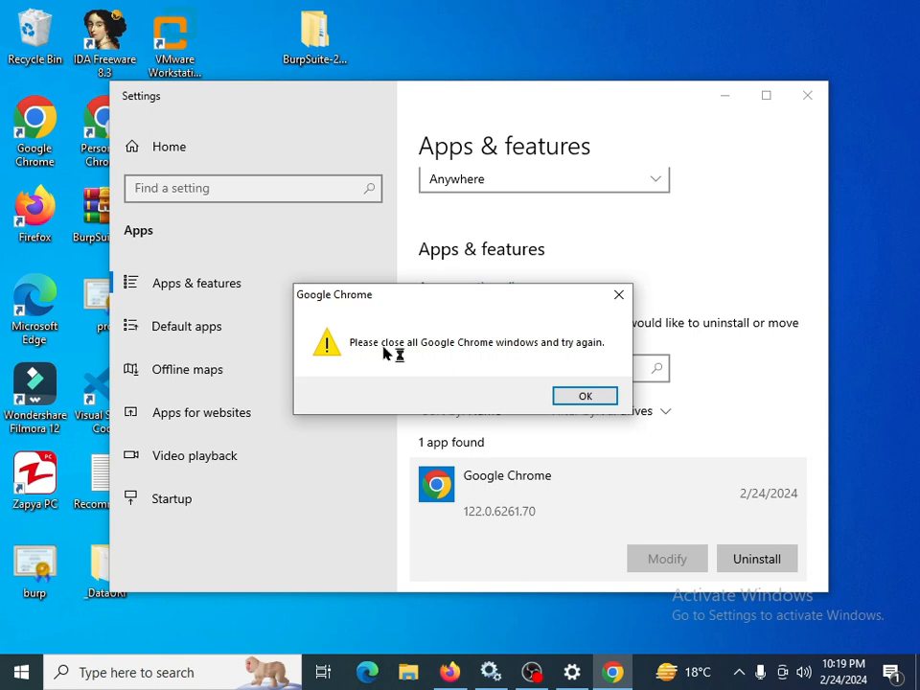
left_click(584, 396)
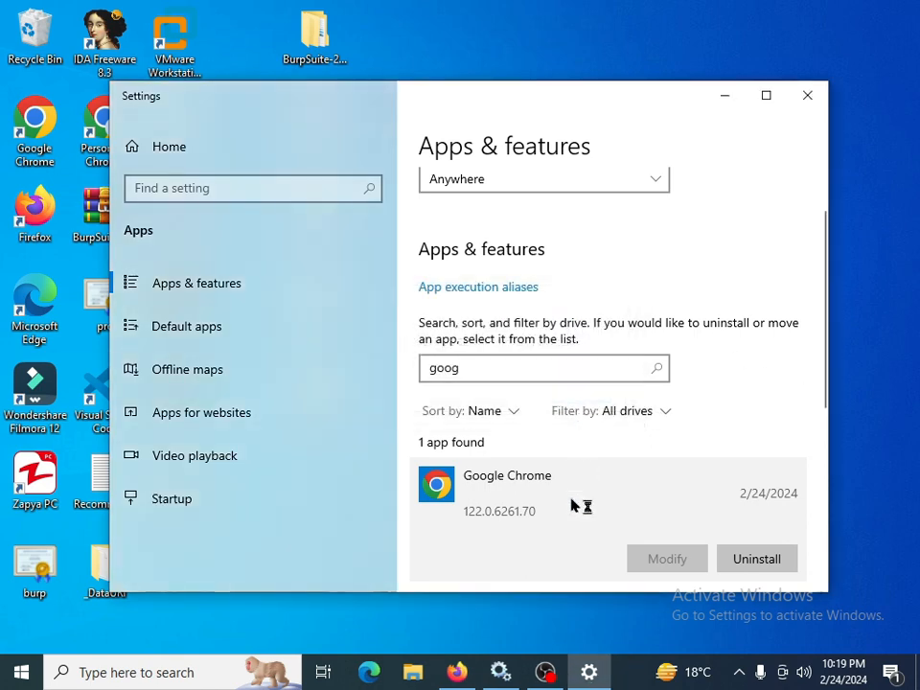
right_click(637, 671)
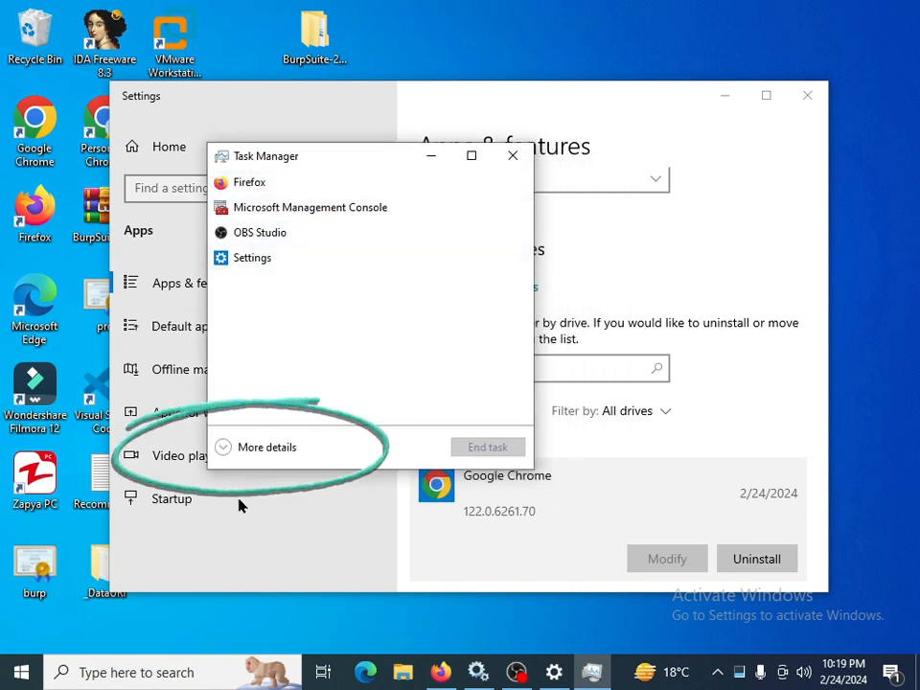
Expand Task Manager's full details, scroll to the Google Chrome processes, then close Task Manager
left_click(267, 447)
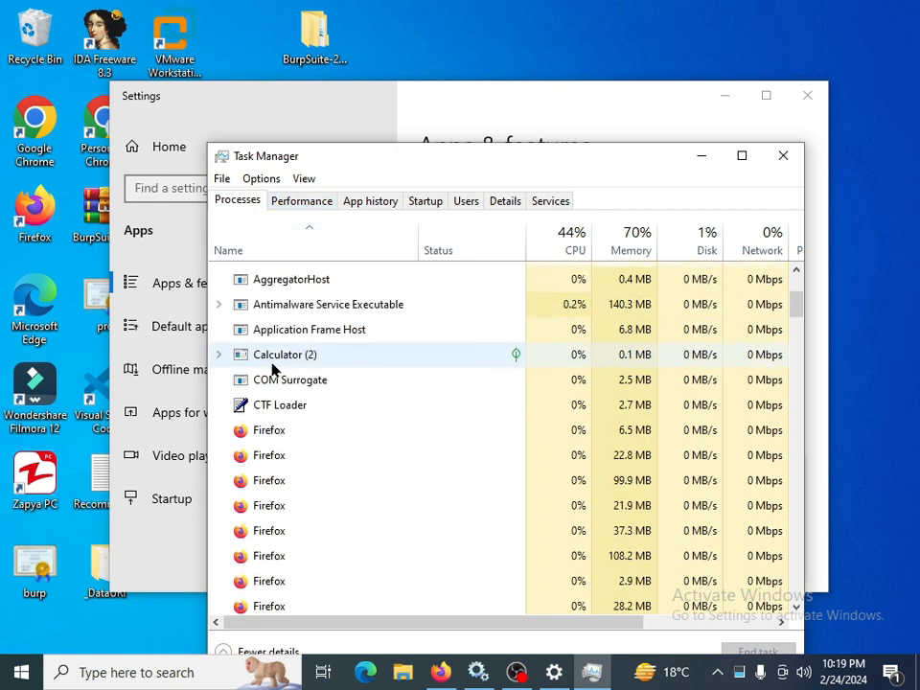
scroll("up", 3)
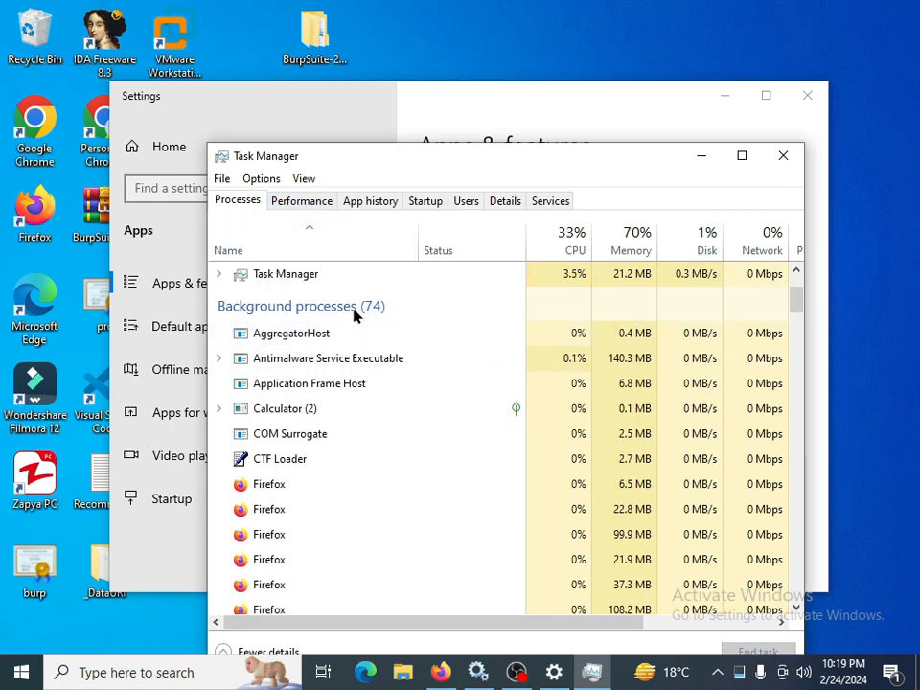
scroll("down", 3)
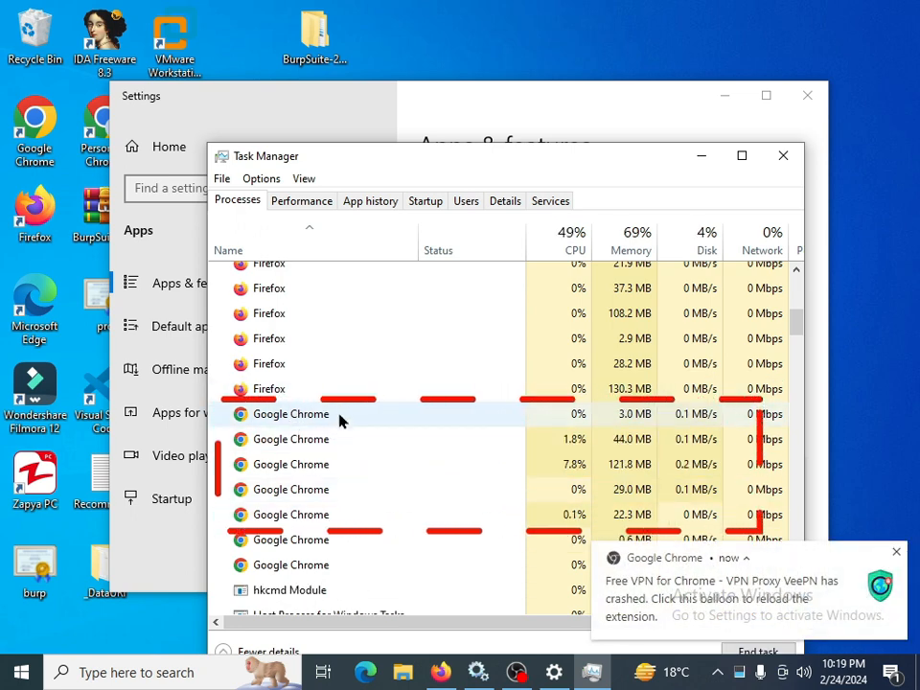
mouse_move(412, 439)
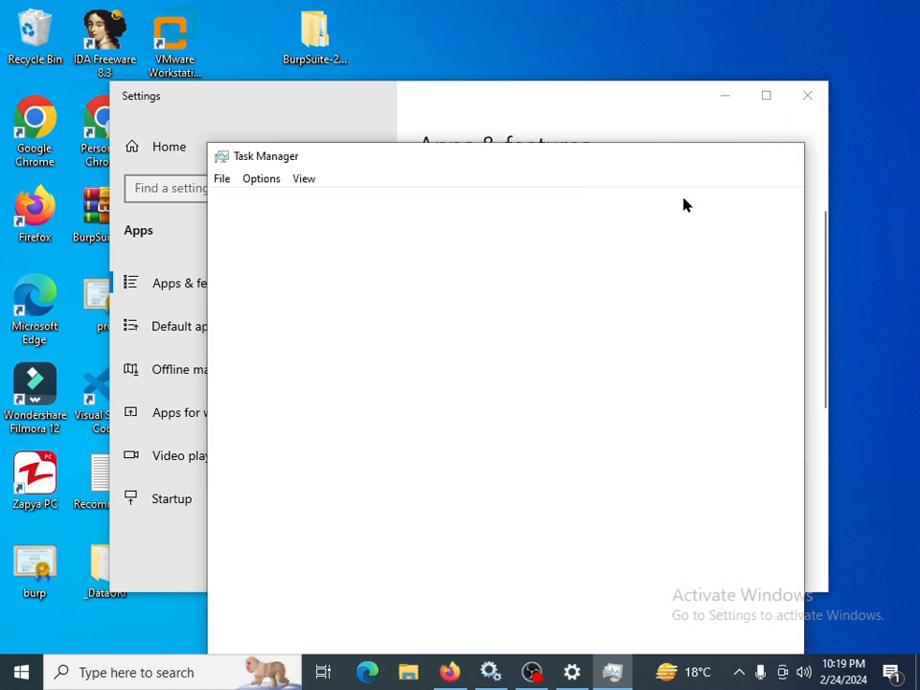
left_click(756, 558)
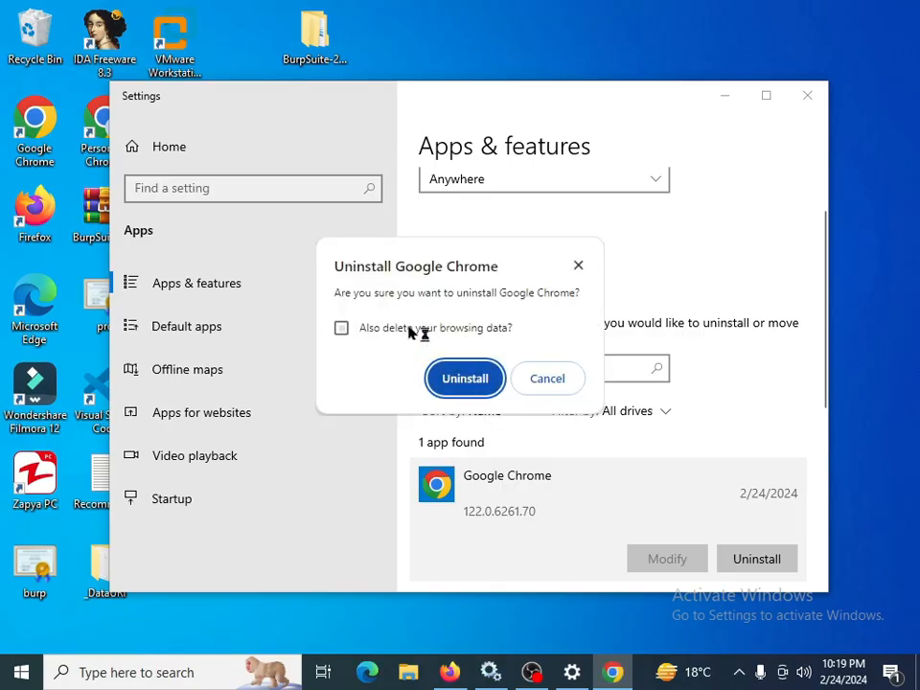
Confirm the Uninstall Google Chrome prompt to remove Chrome 122.0.6261.70
left_click(547, 377)
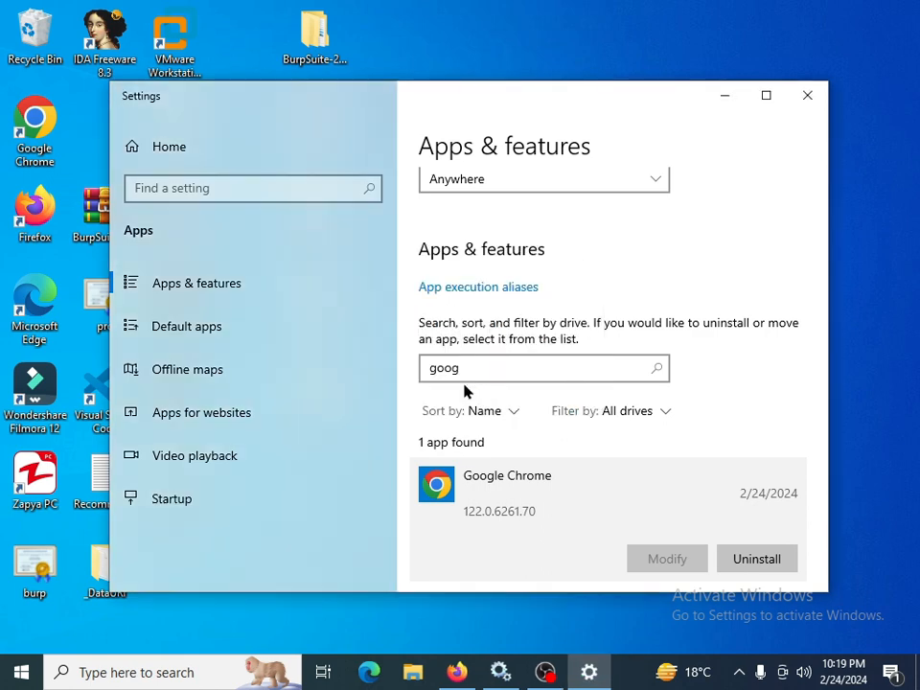
scroll("down", 3)
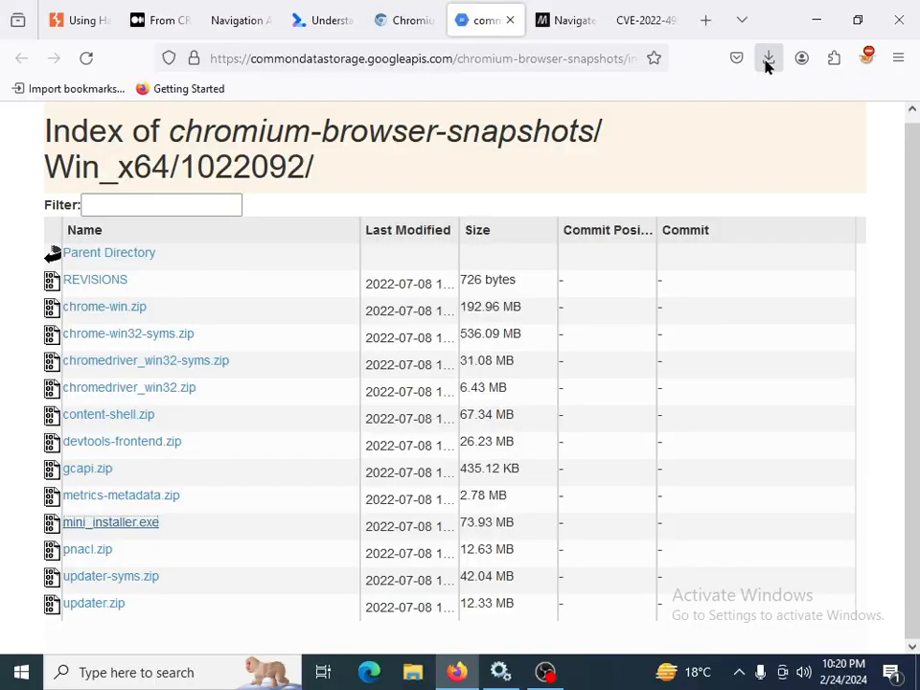
mouse_move(547, 160)
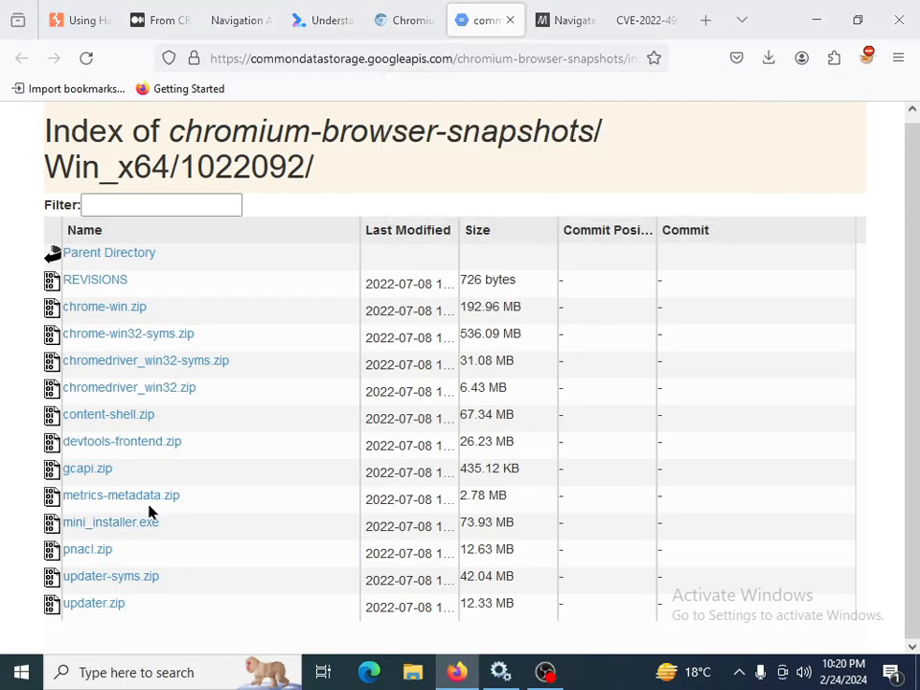
mouse_move(319, 533)
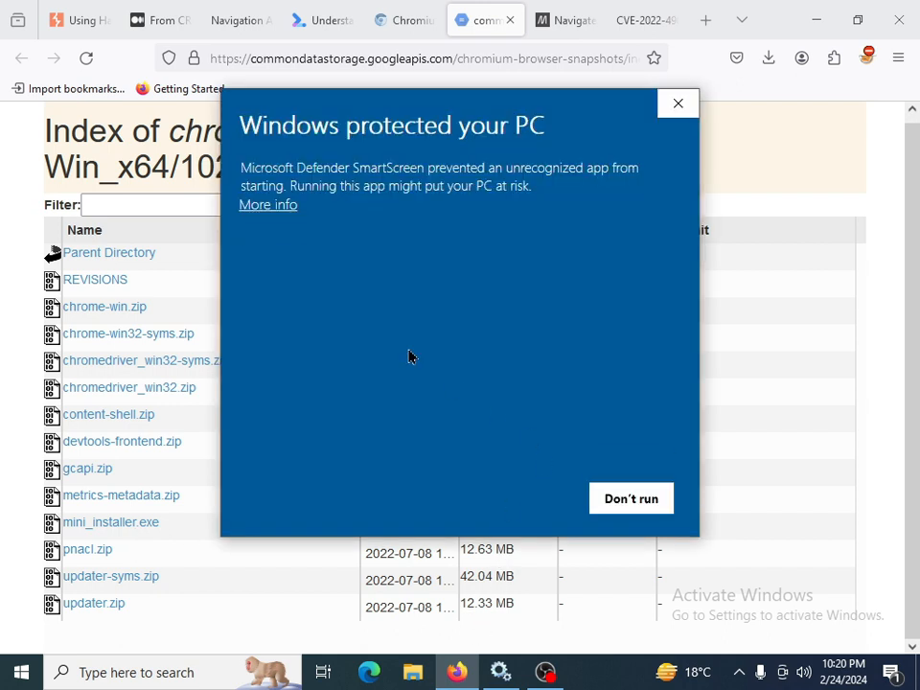
Let the blocked Chromium mini_installer run past SmartScreen, then minimize Firefox
left_click(268, 204)
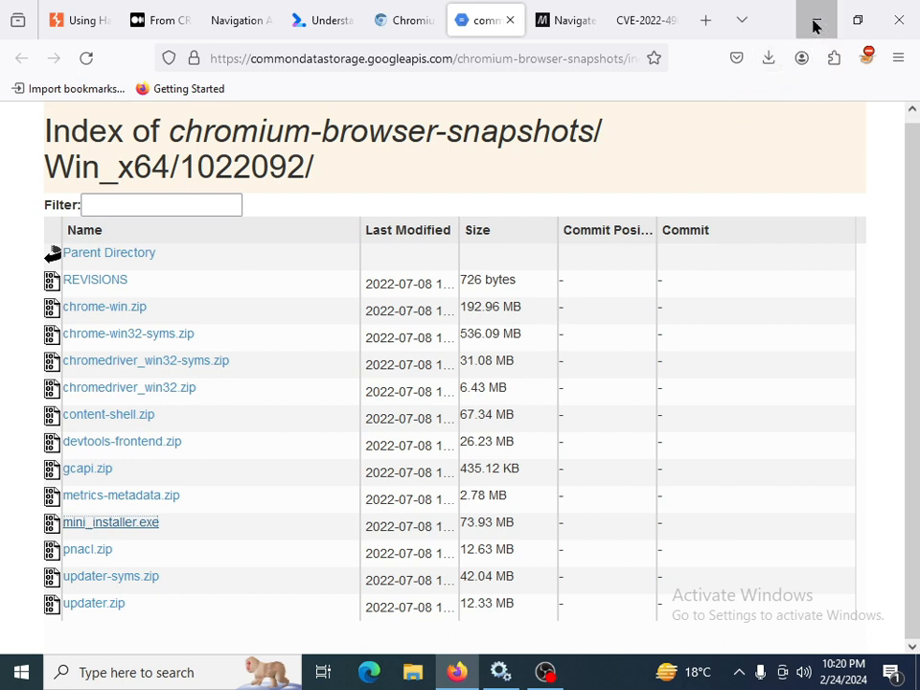
left_click(816, 19)
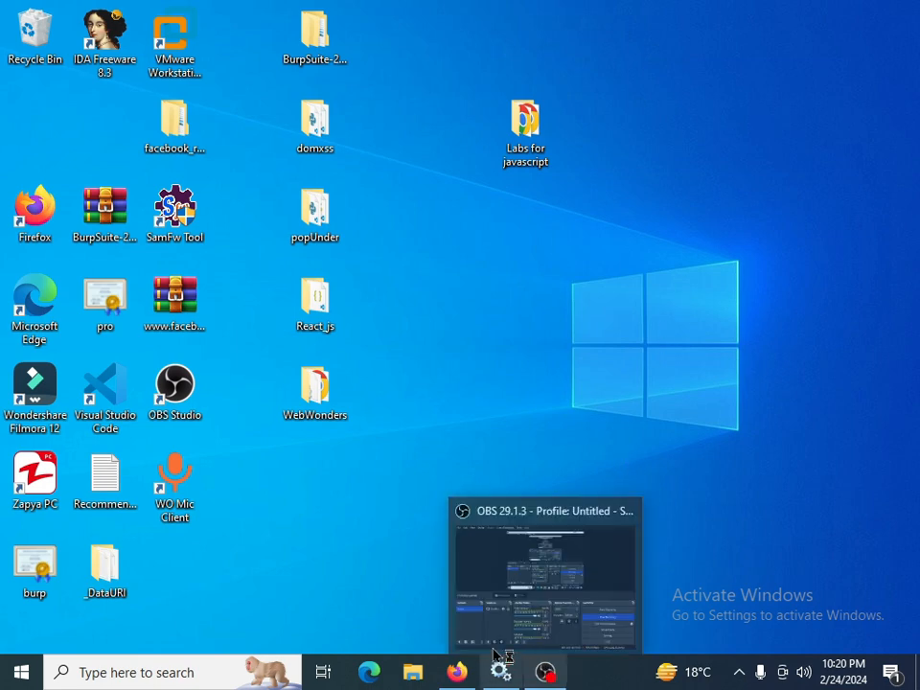
Bring up the new Chromium window, move it up-left, and open Settings from its main menu
left_click(544, 671)
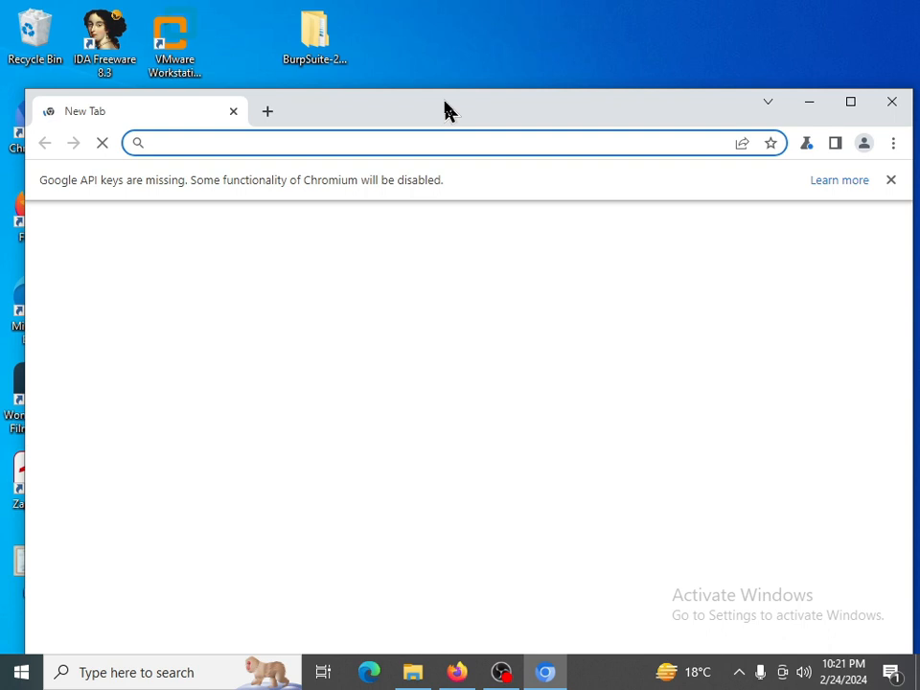
left_click_drag(445, 111, 417, 65)
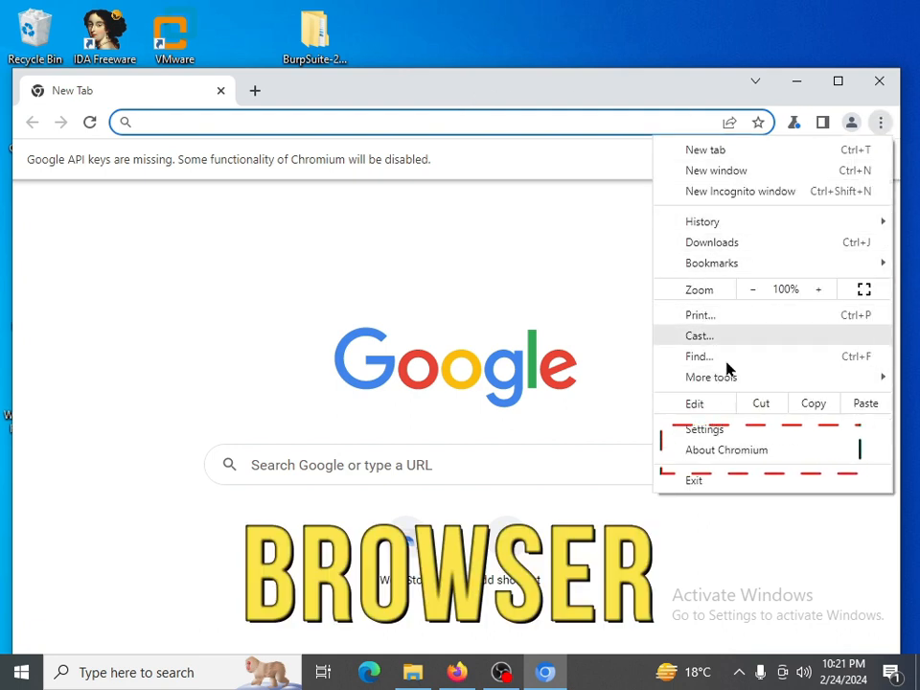
mouse_move(703, 221)
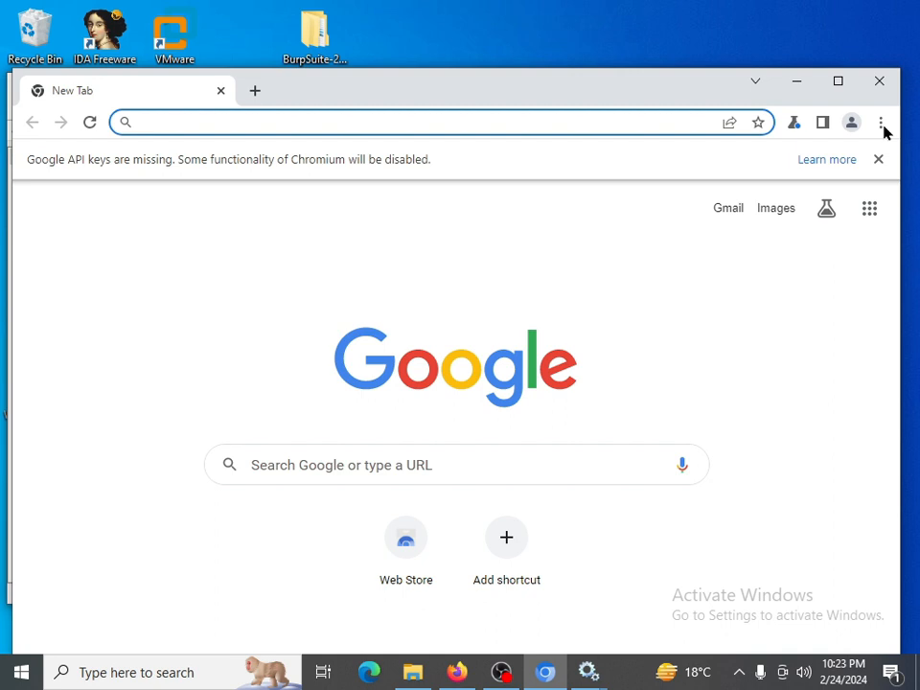
left_click(880, 121)
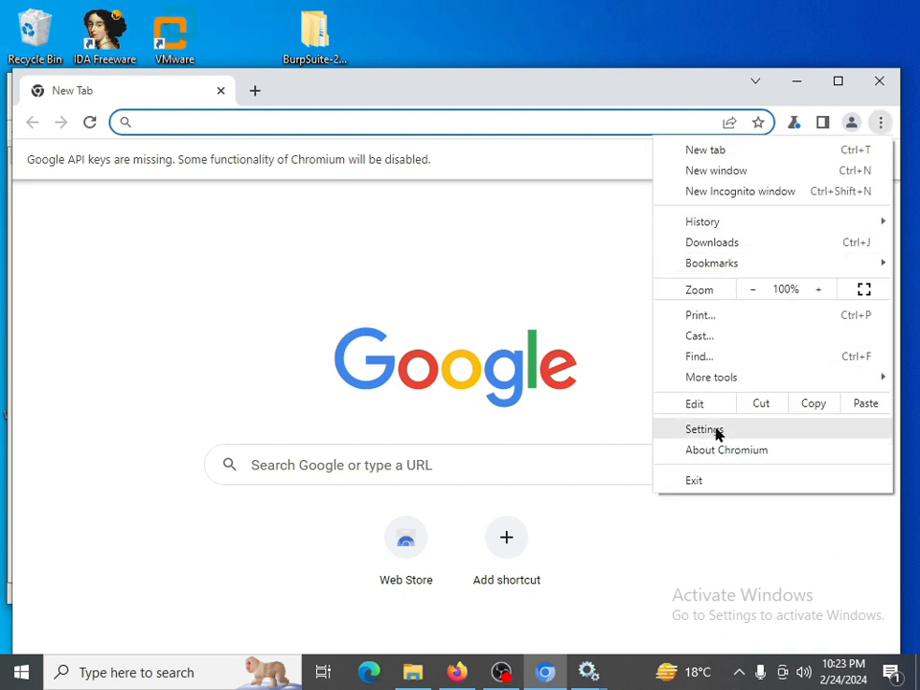
left_click(704, 429)
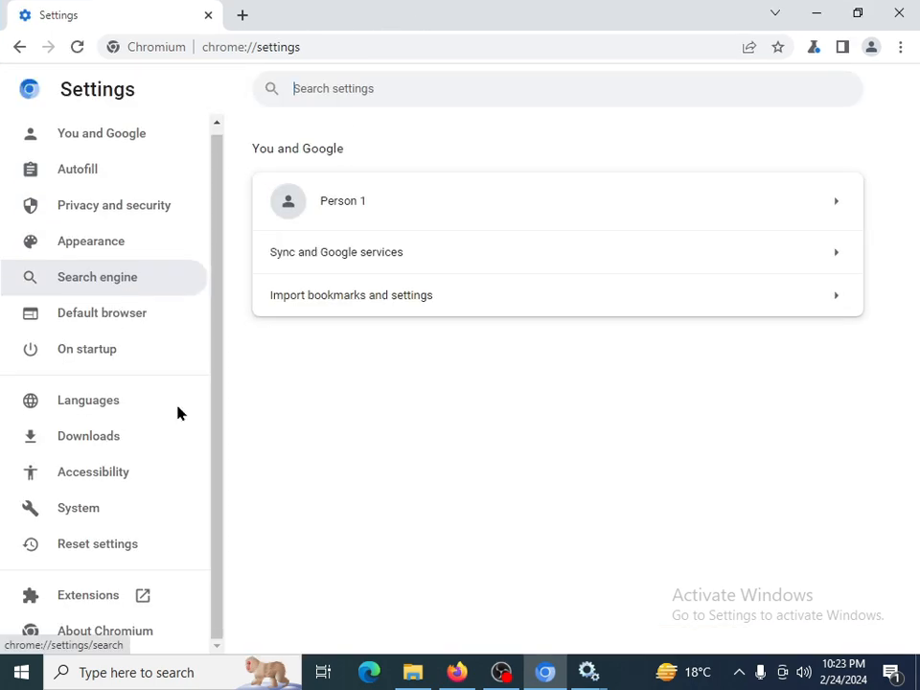
Show the About Chromium page and highlight the version line 105.0.5168.0 (Developer Build, 64-bit)
left_click(105, 630)
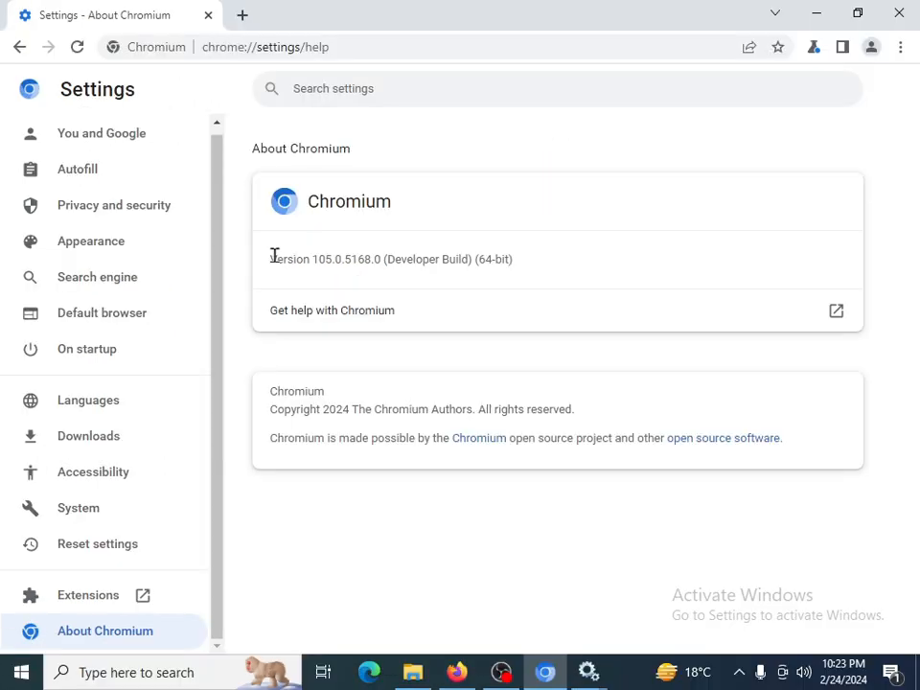
triple_click(390, 258)
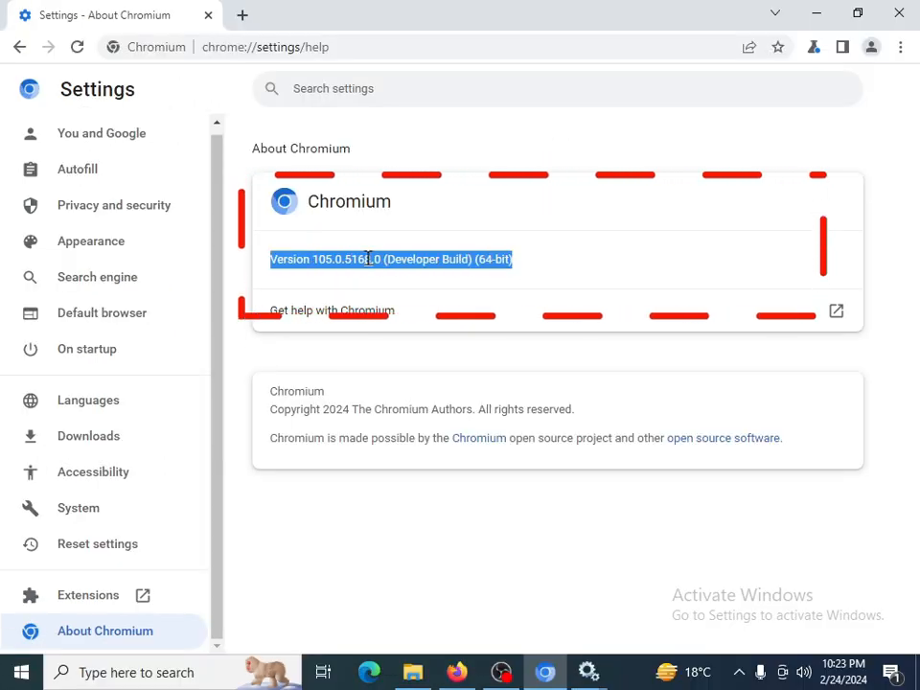